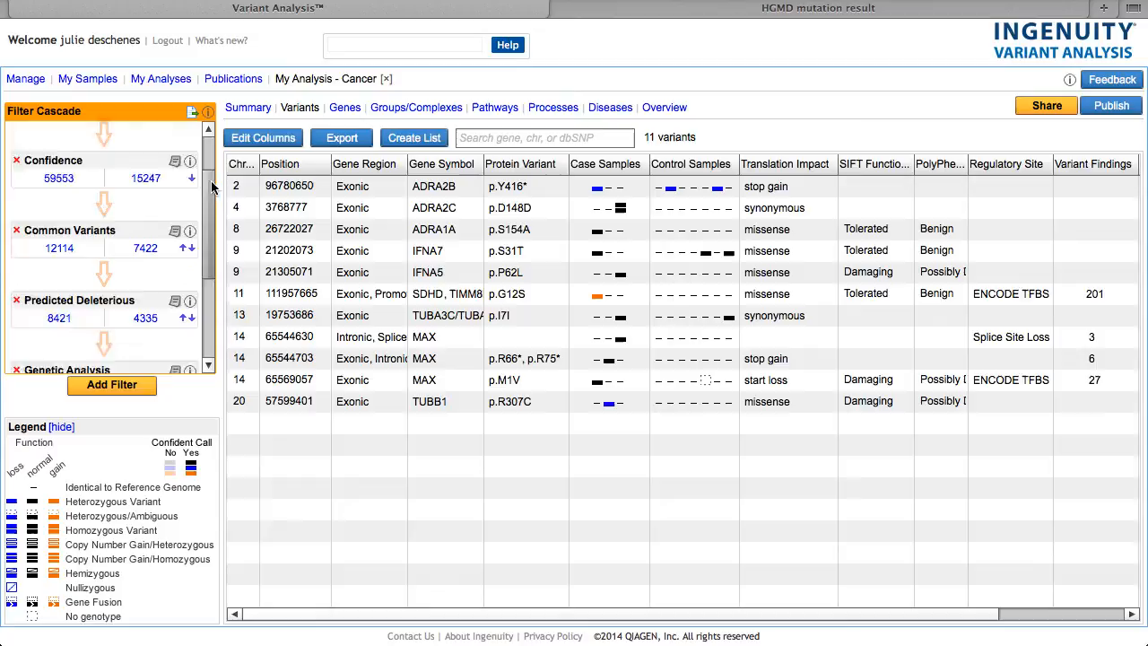
# Step: Browse the table's column choices and dismiss them without changes
pyautogui.scroll(-3)
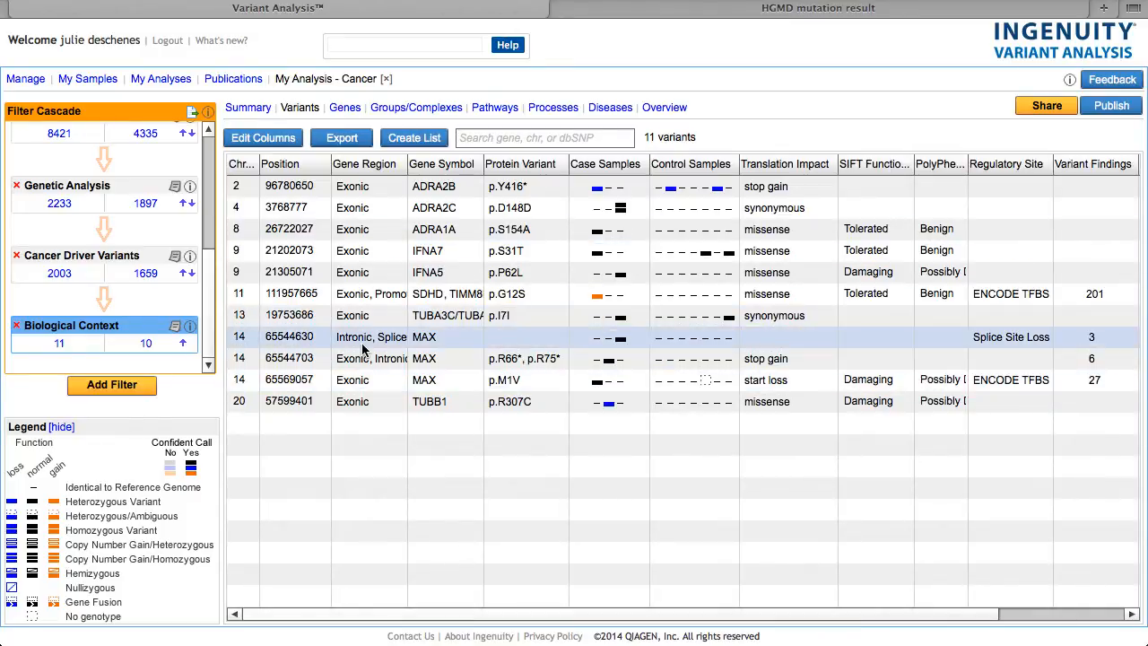
pyautogui.moveTo(319, 332)
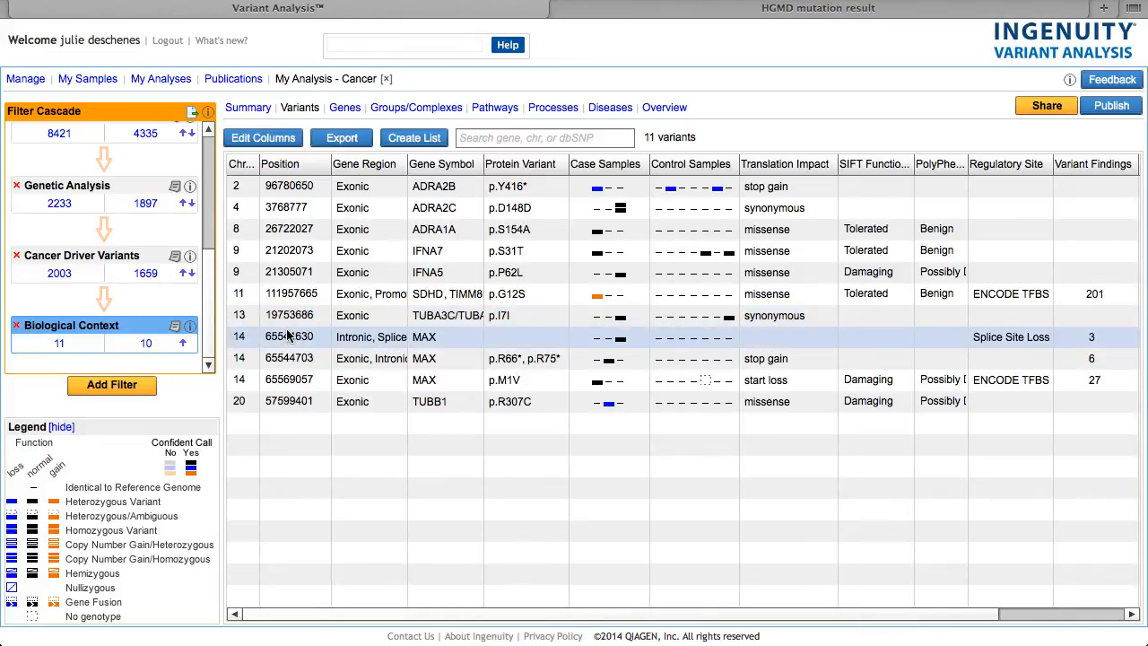
pyautogui.moveTo(448, 315)
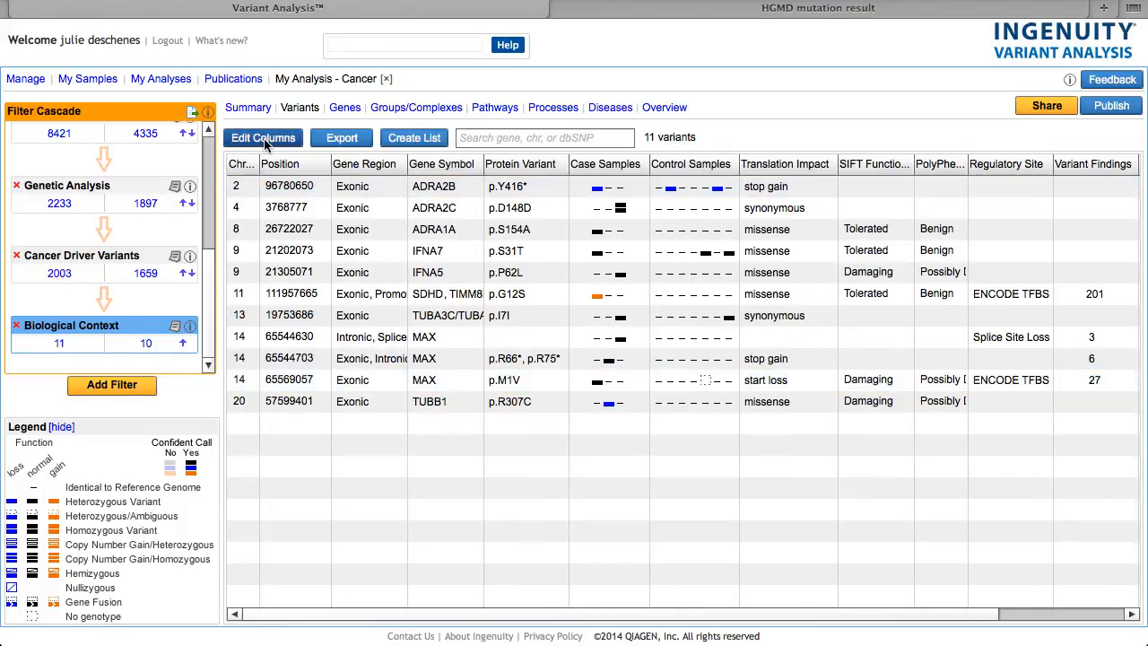
pyautogui.click(262, 137)
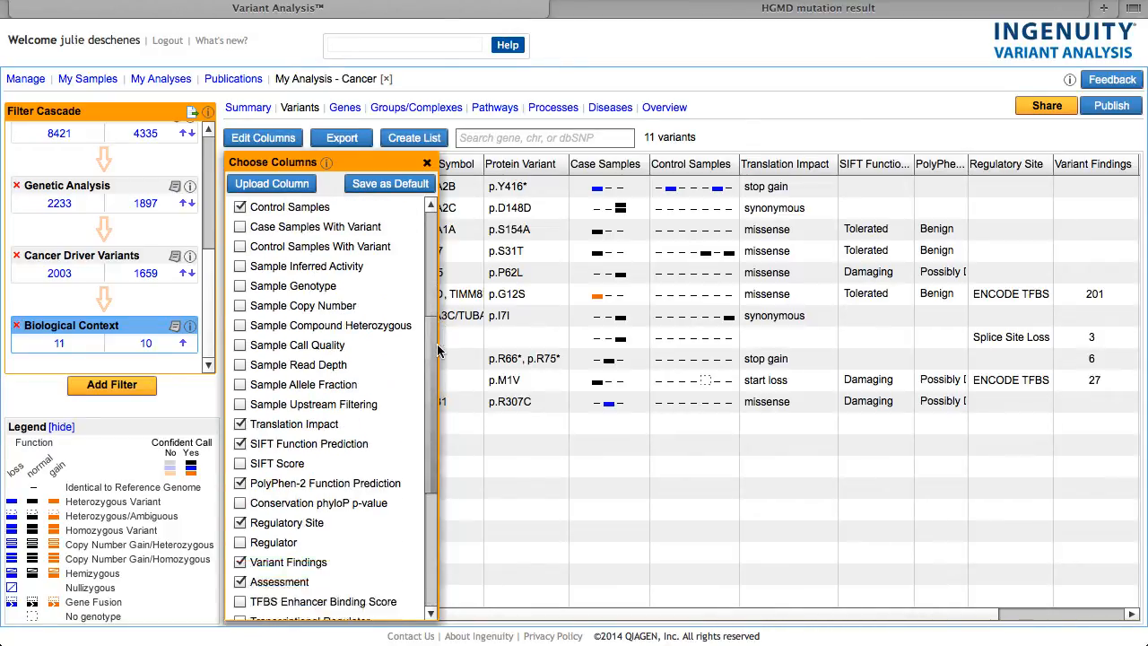
pyautogui.scroll(-3)
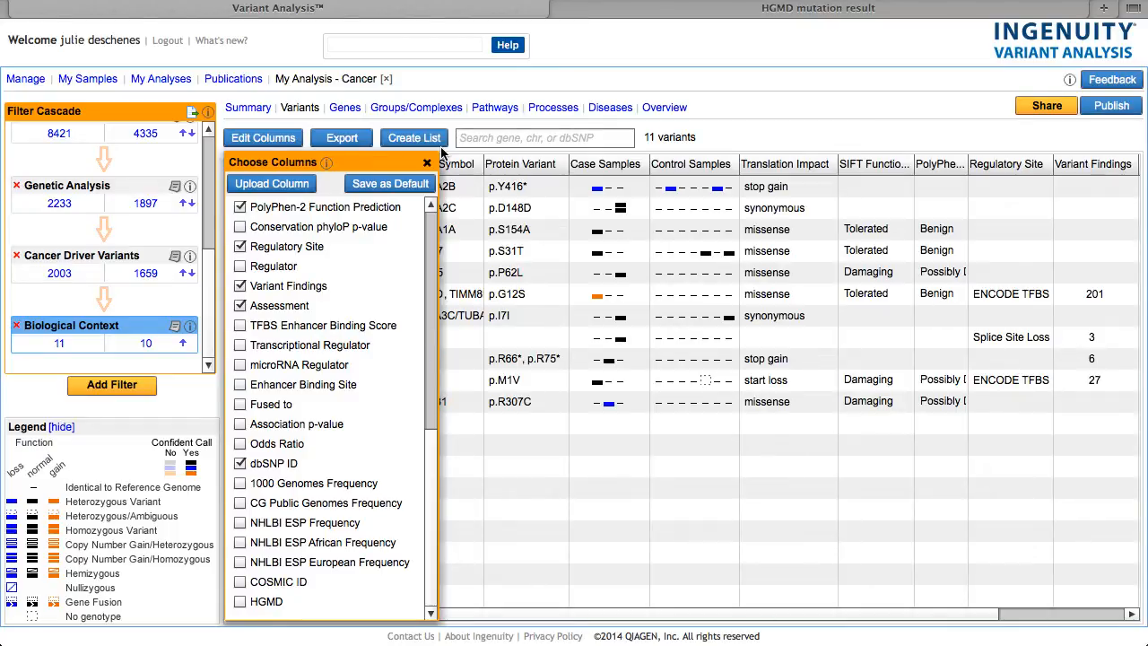
pyautogui.click(425, 163)
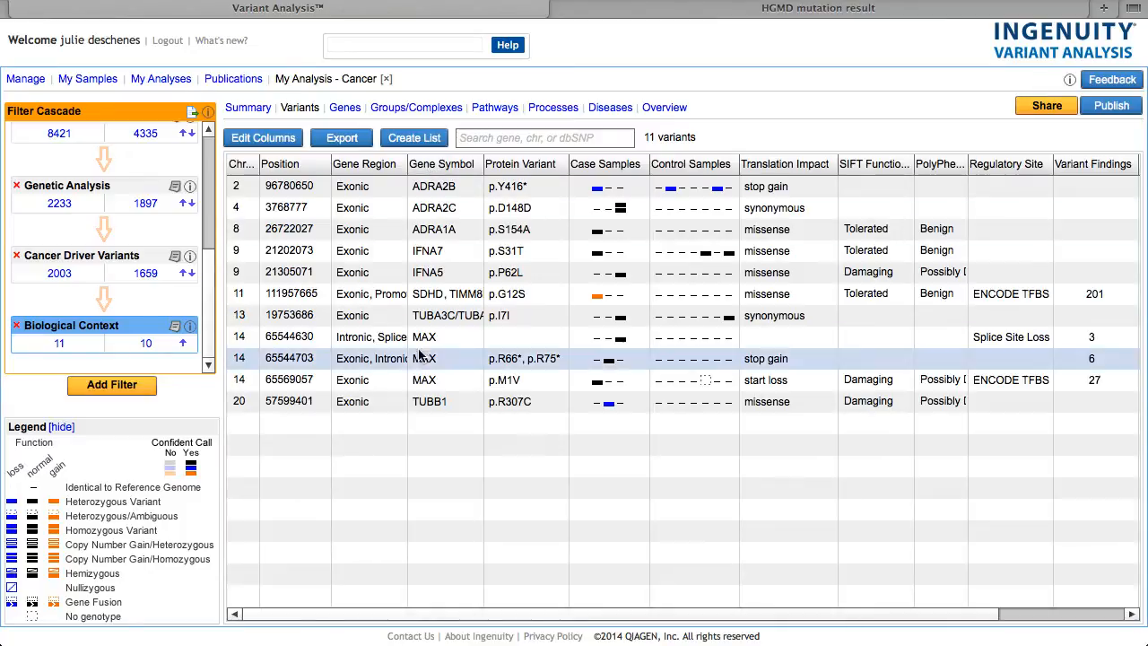
pyautogui.moveTo(422, 380)
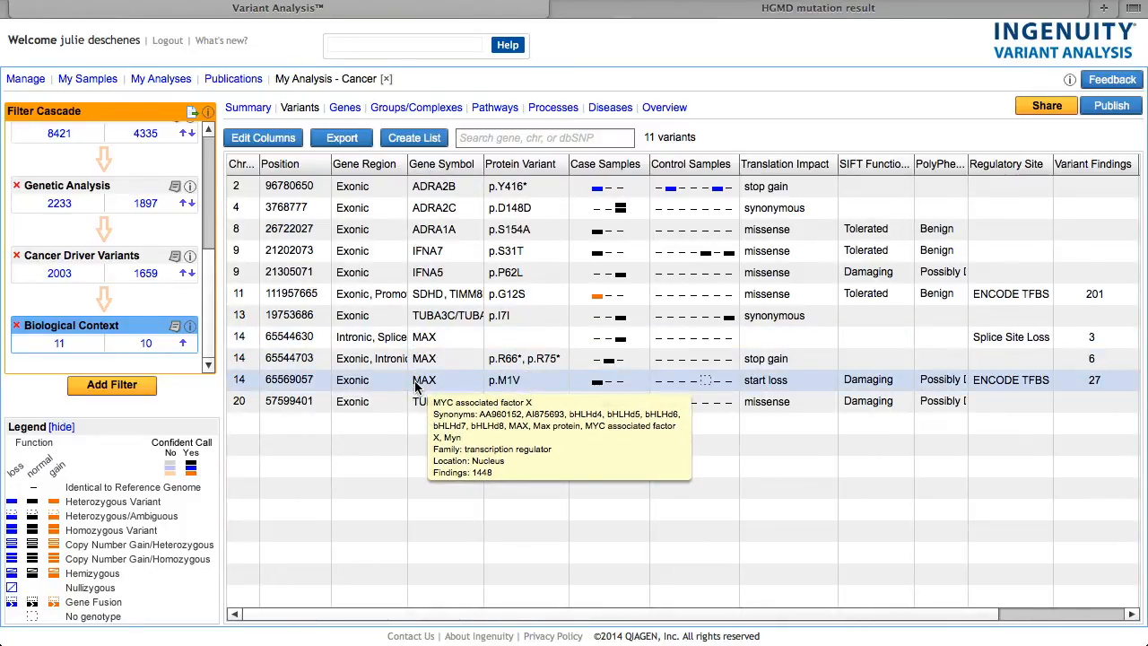
# Step: Select the MAX p.M1V variant and review its 27 Variant Findings citations
pyautogui.click(424, 380)
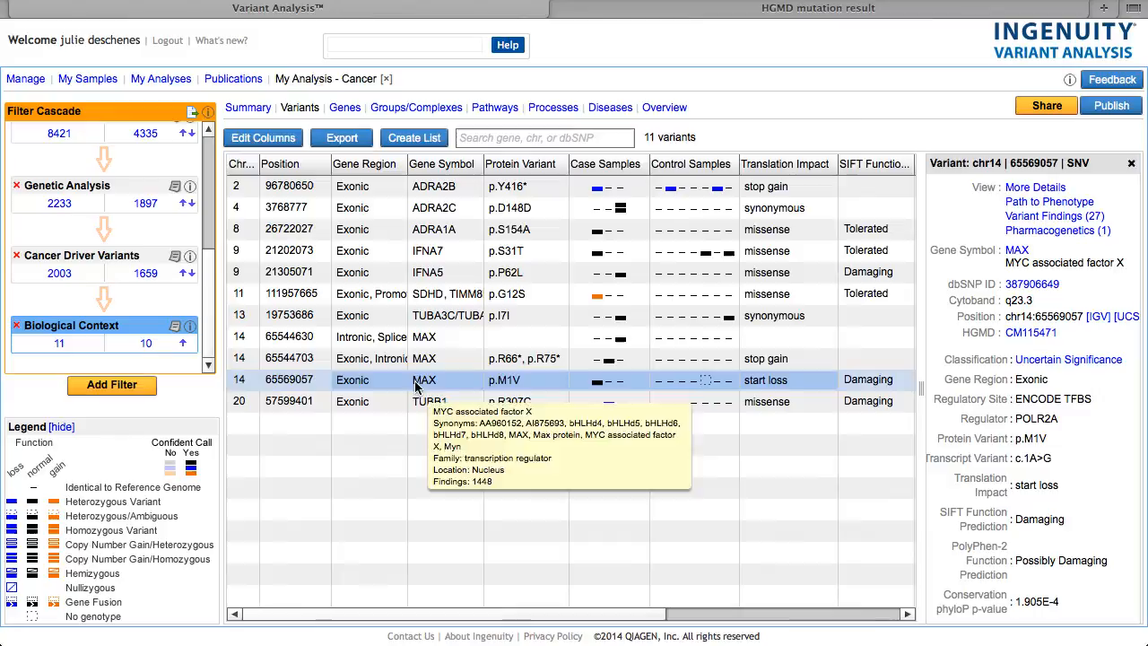
pyautogui.moveTo(1144, 291)
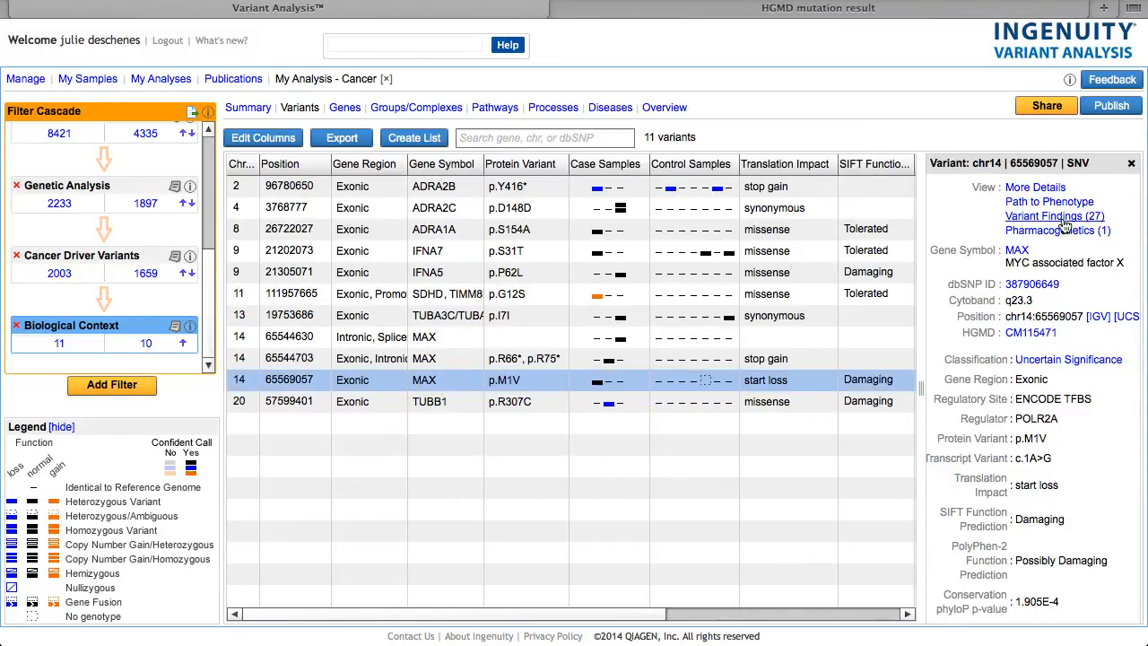
pyautogui.click(1055, 215)
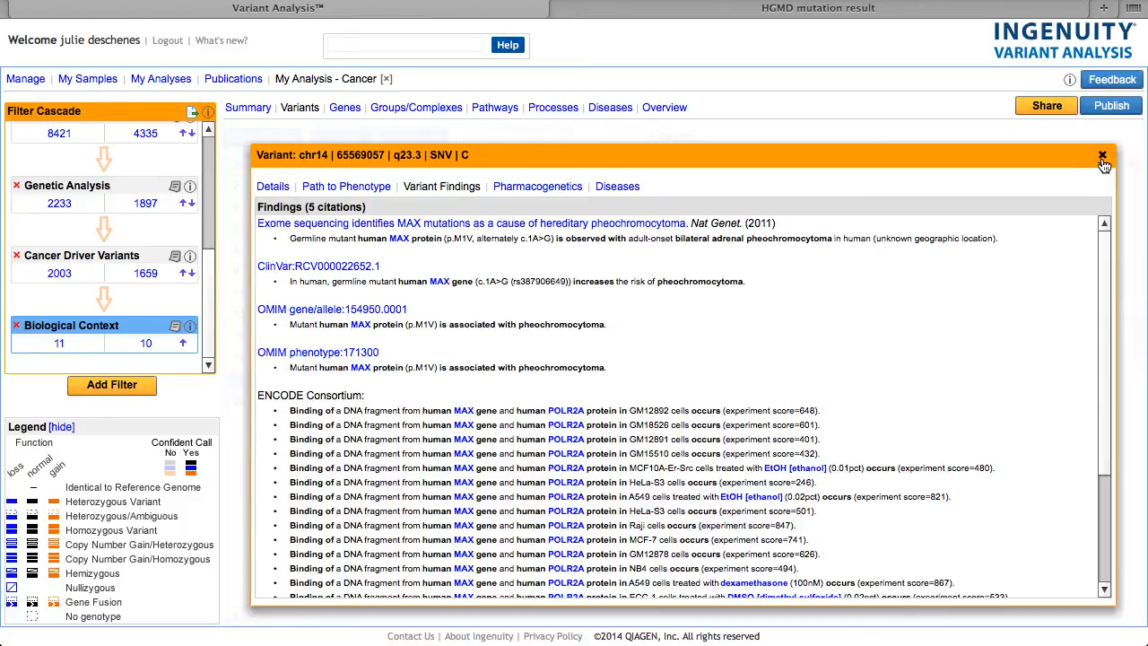
pyautogui.click(1096, 156)
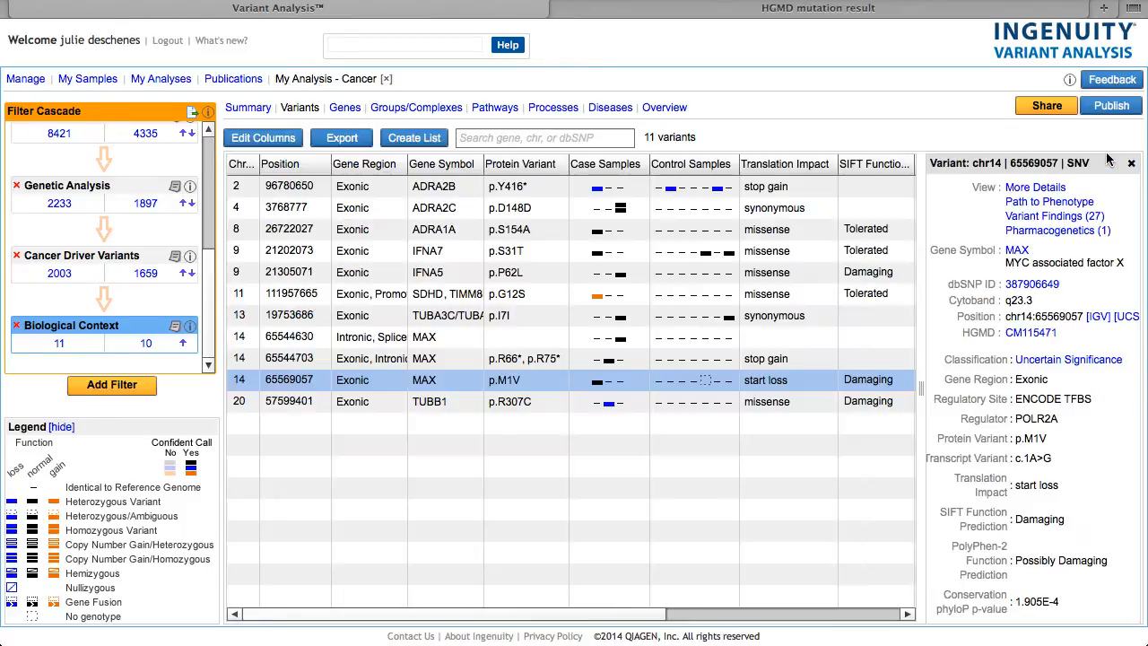